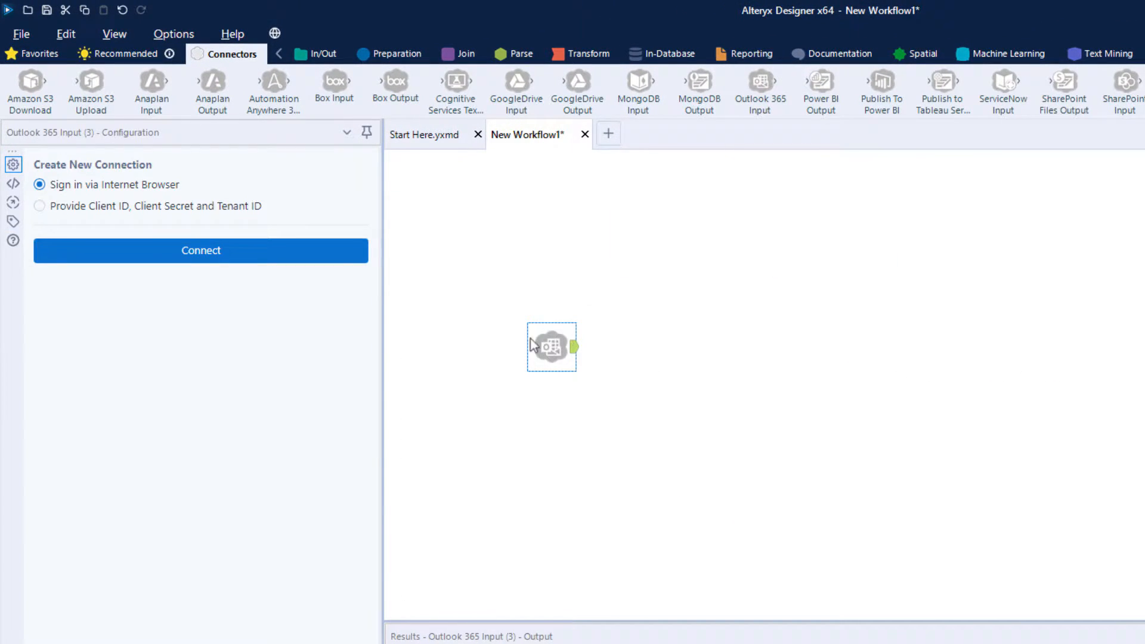
Start the Outlook 365 sign-in via Internet Browser from the Configuration pane
click(200, 251)
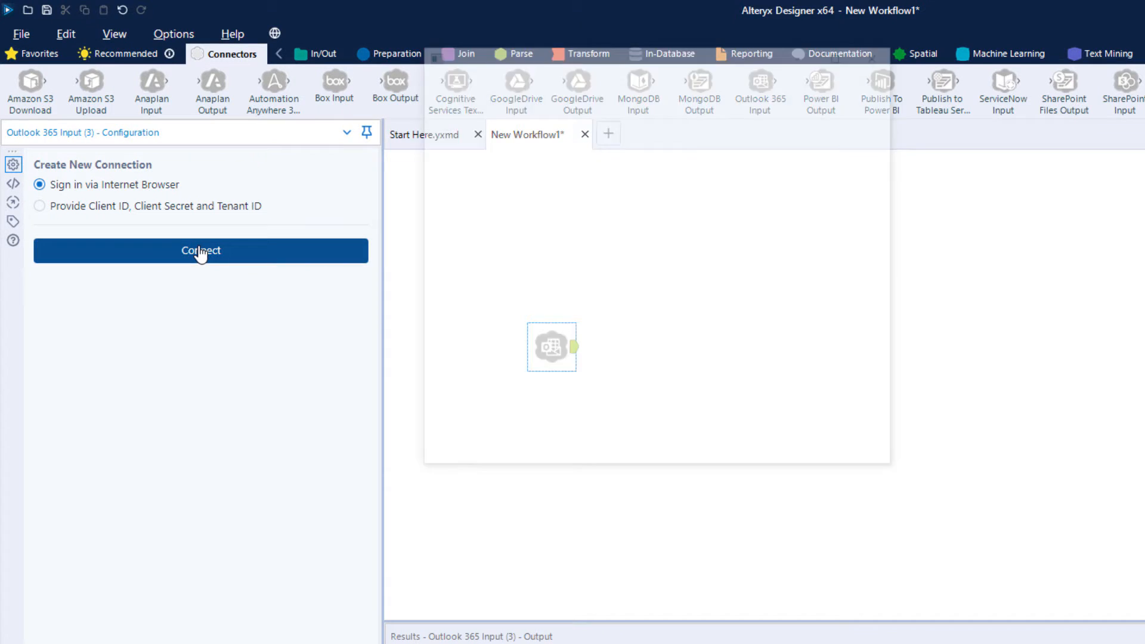
click(201, 250)
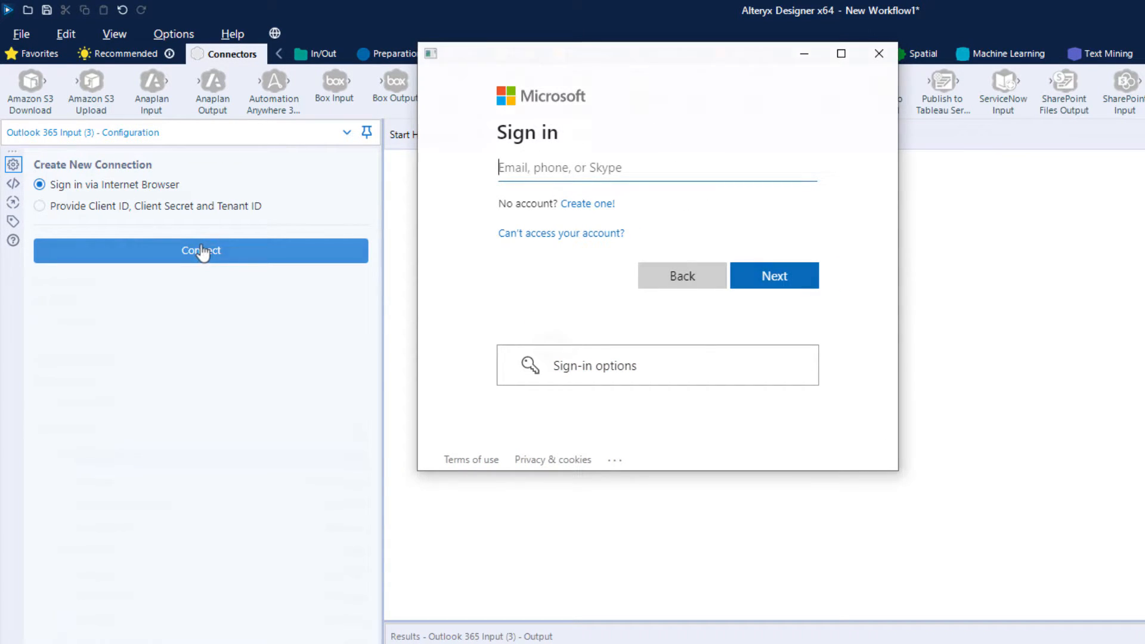
Choose the Alteryx Demo folder under My Inbox as the email source, reading including subfolders
click(200, 251)
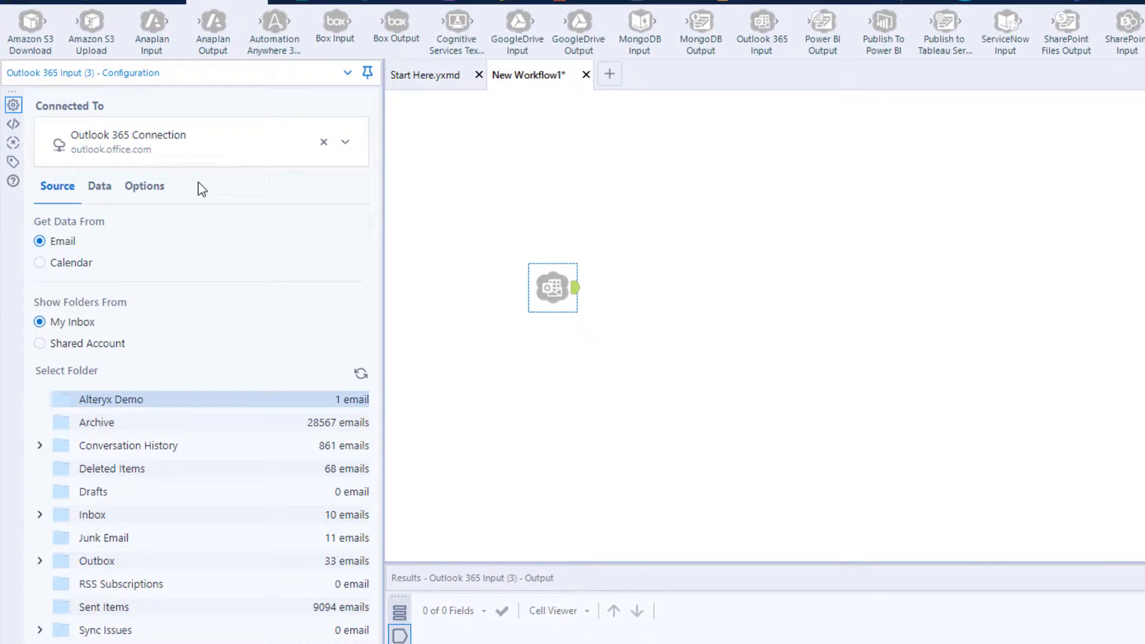
scroll(down, 3)
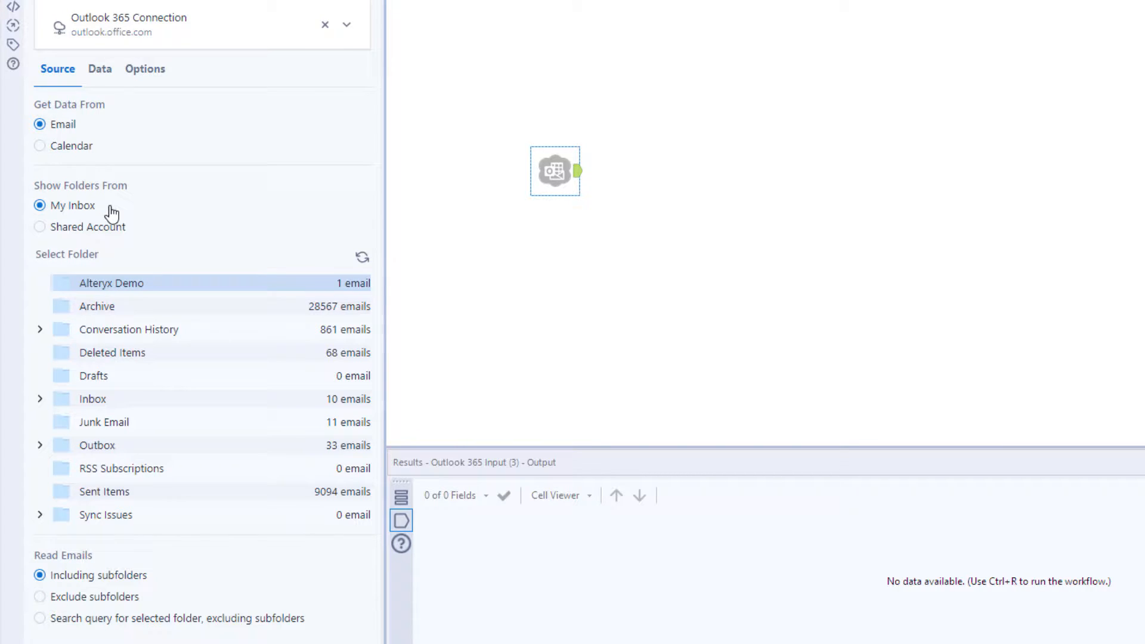
click(40, 227)
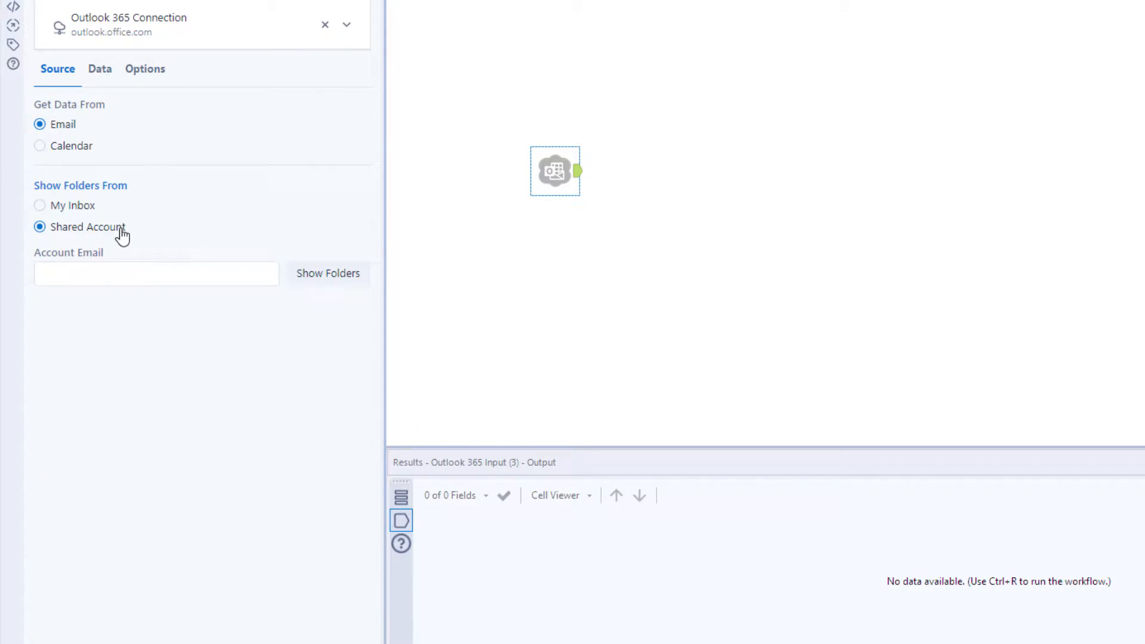
click(41, 205)
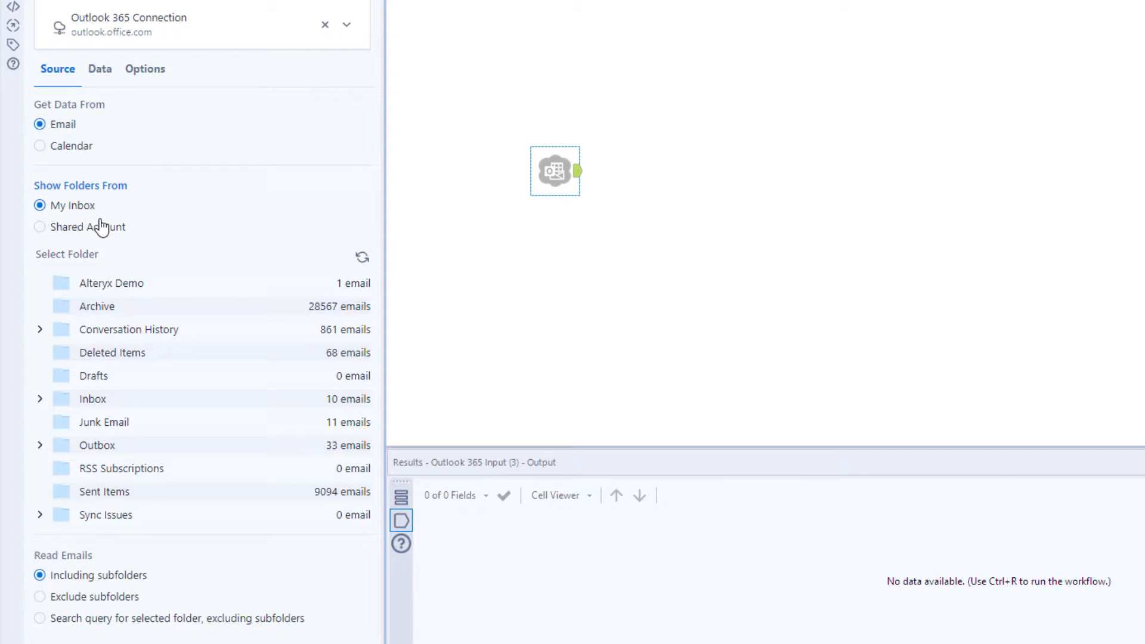
click(113, 284)
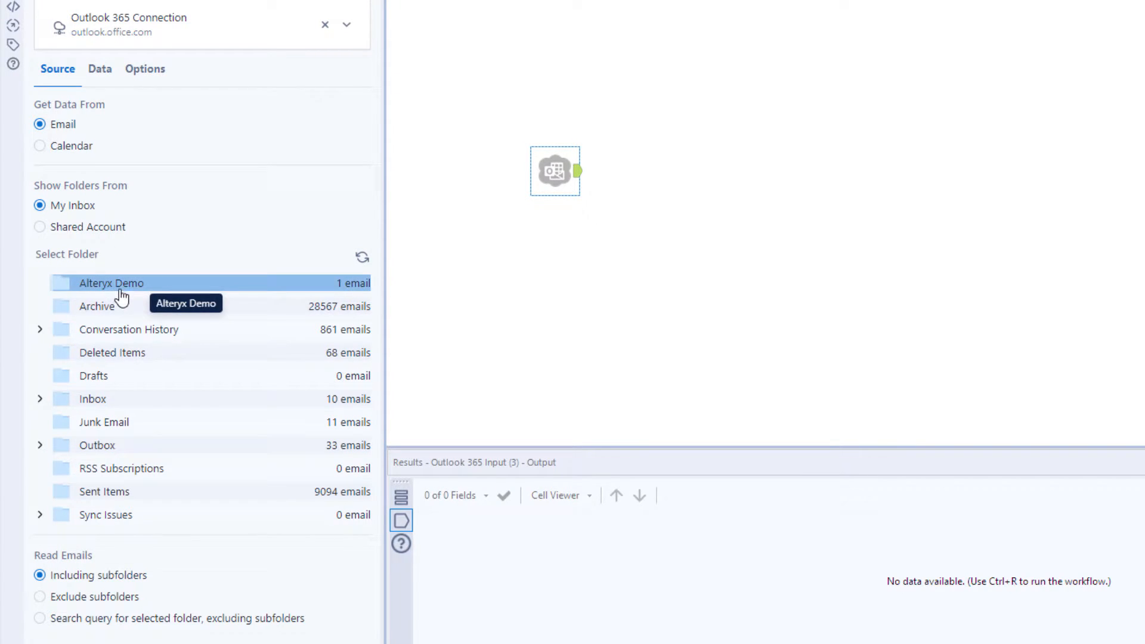
mouse_move(142, 606)
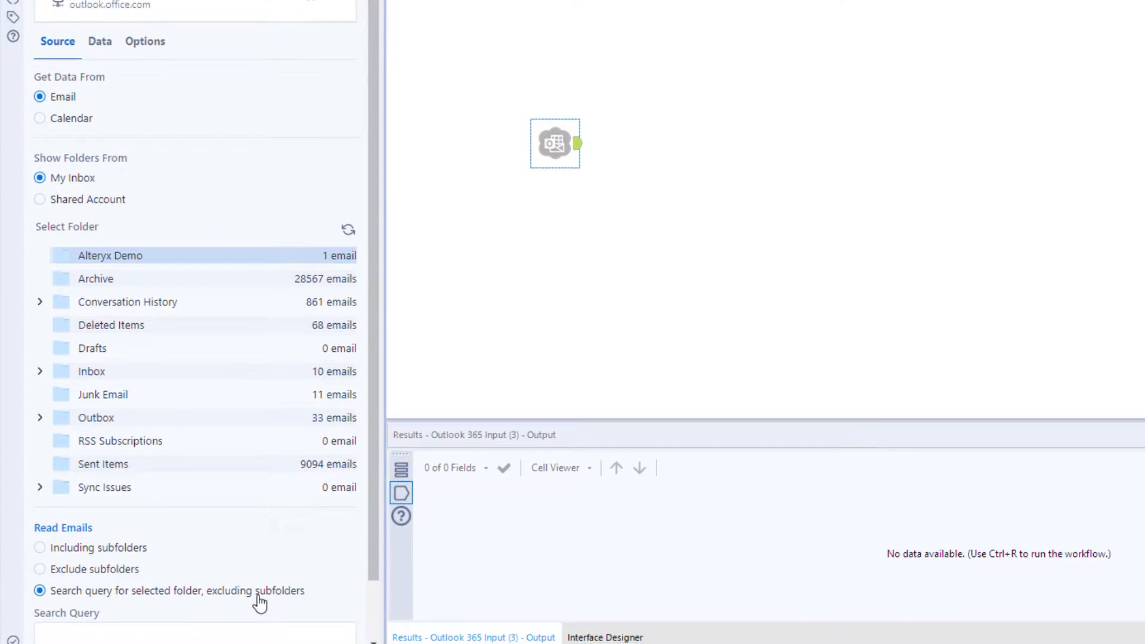
scroll(down, 3)
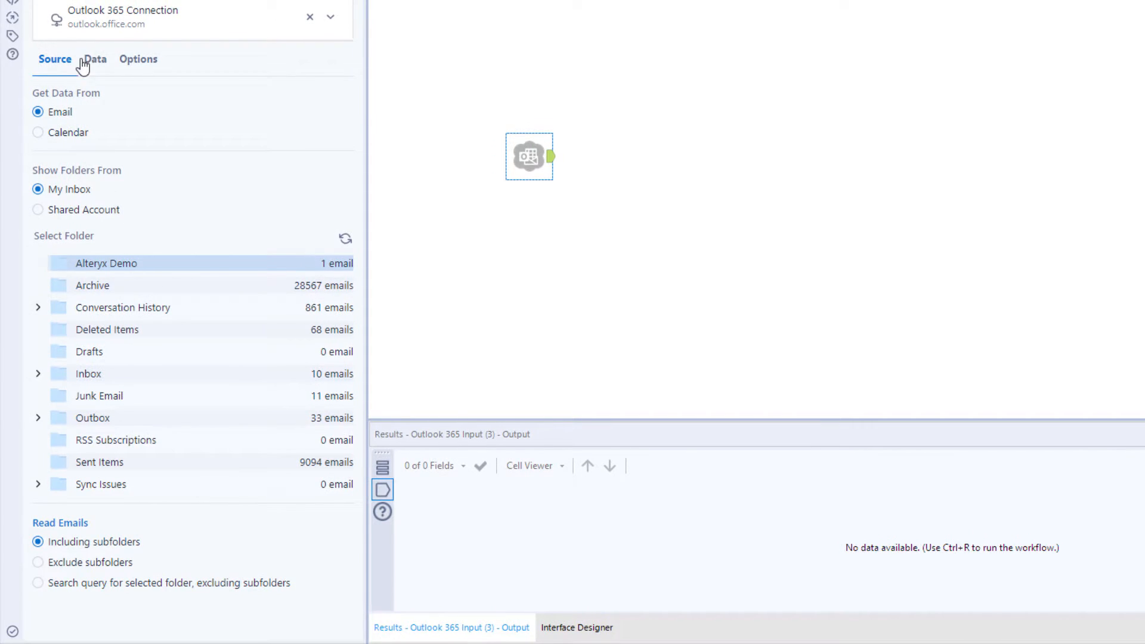
Keep attachments downloading to %TEMP%/Outlook 365/ and review the selected email fields
click(94, 59)
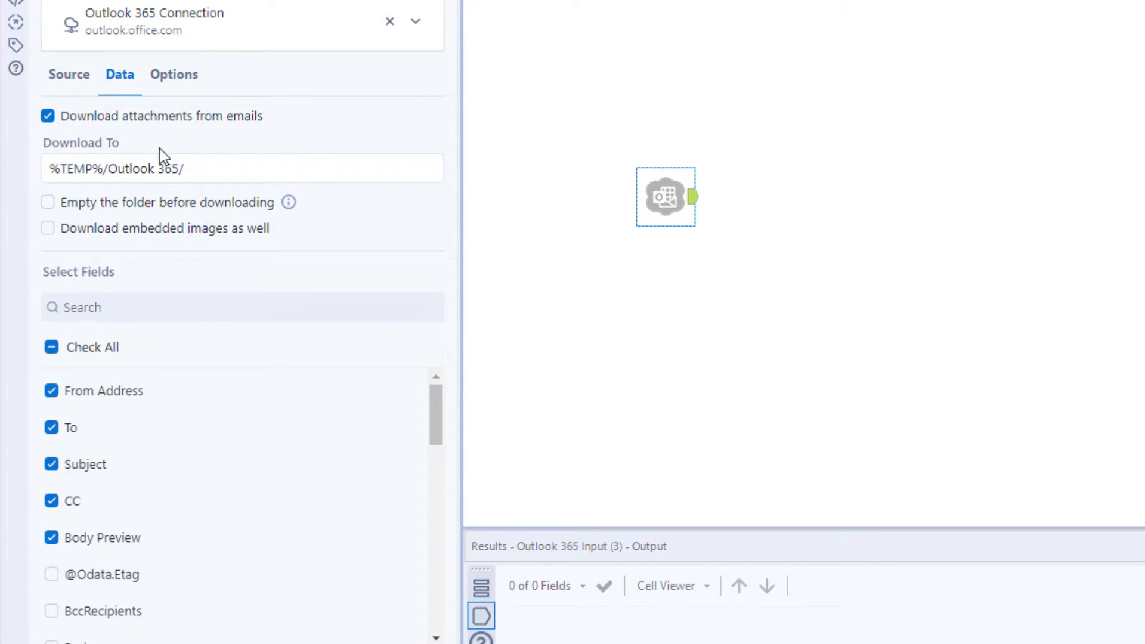
click(241, 168)
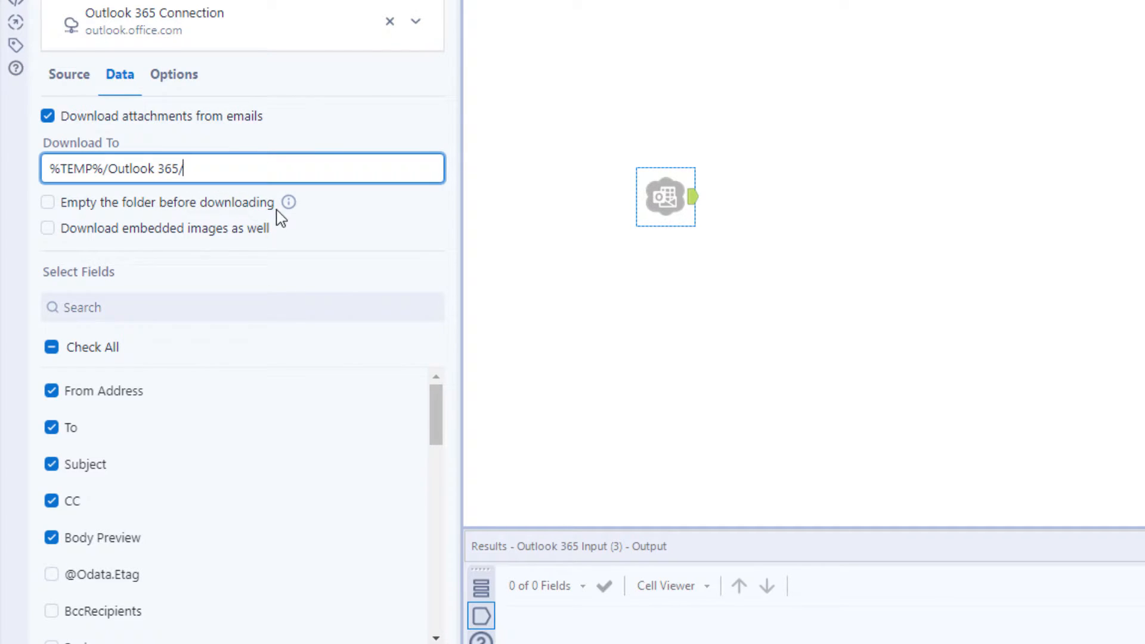
mouse_move(289, 203)
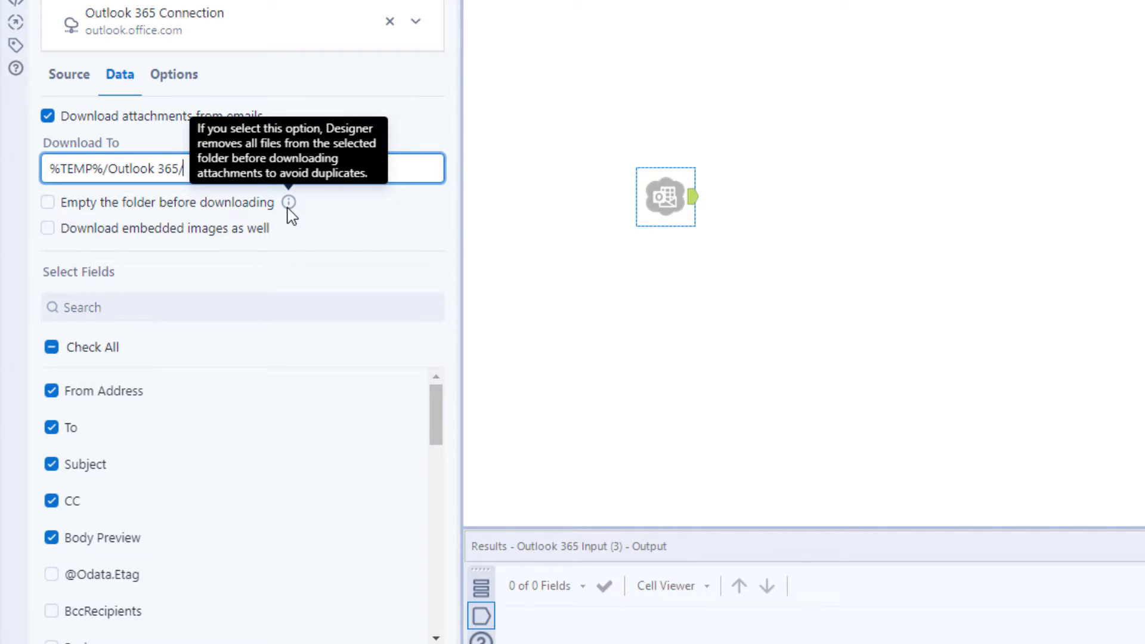
mouse_move(292, 251)
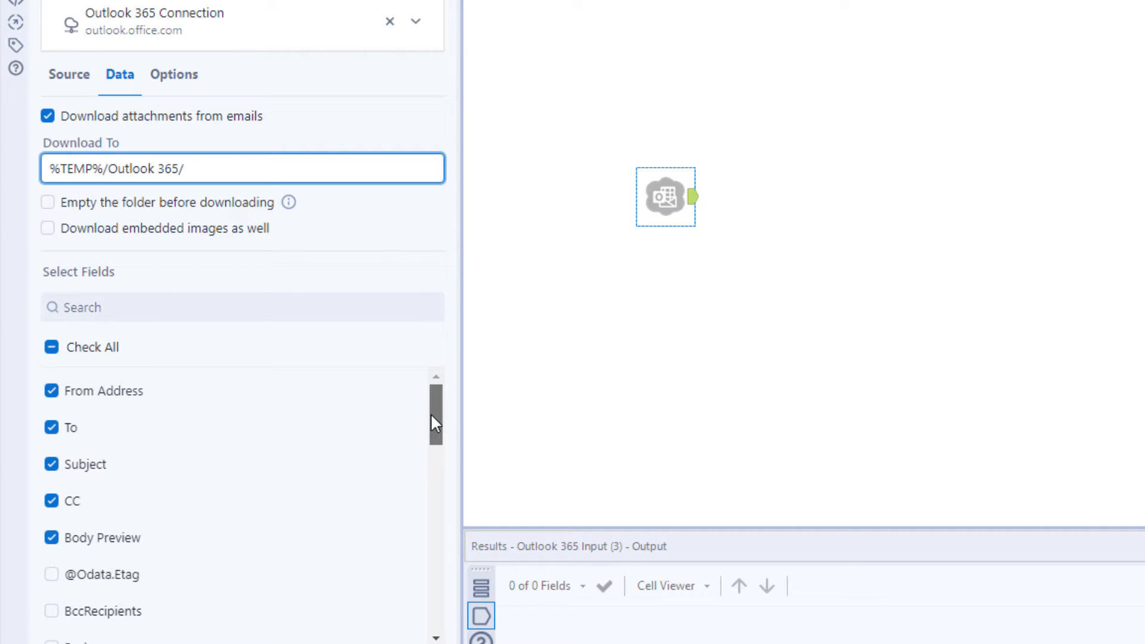
scroll(down, 3)
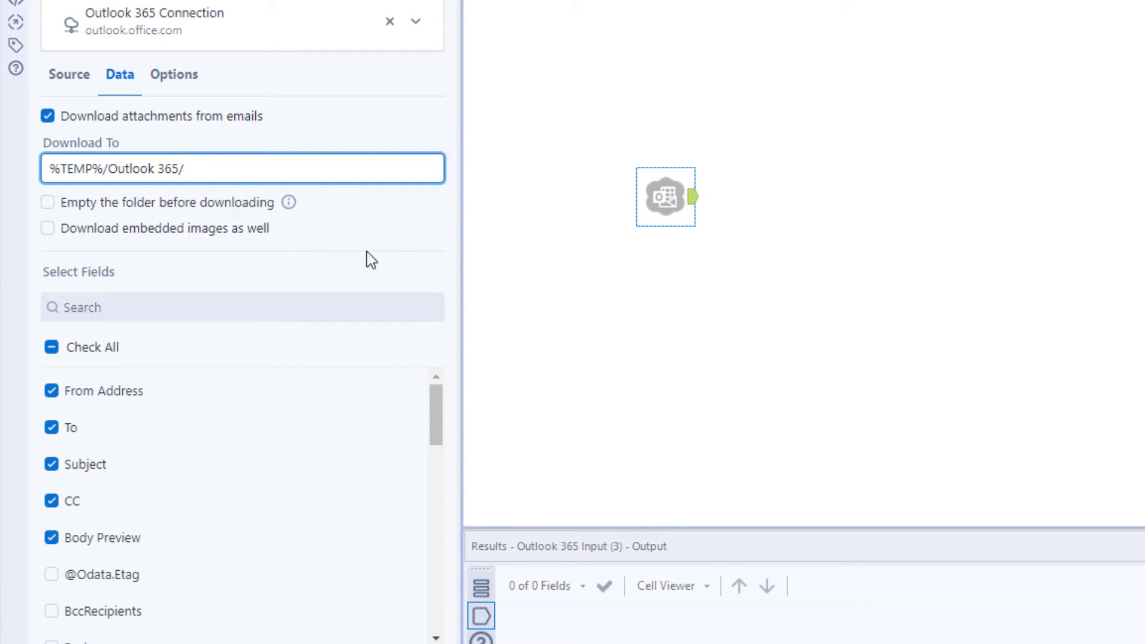
Leave After Processing Emails at Do nothing and switch to the Outlook365Connector.yxmd workflow
click(173, 74)
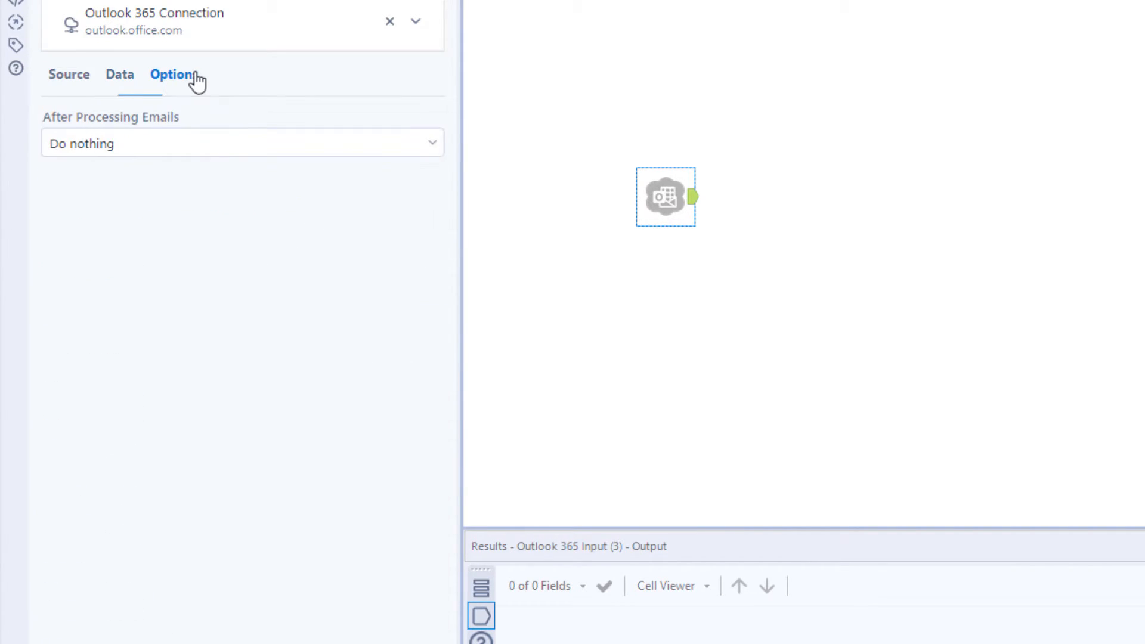
click(240, 144)
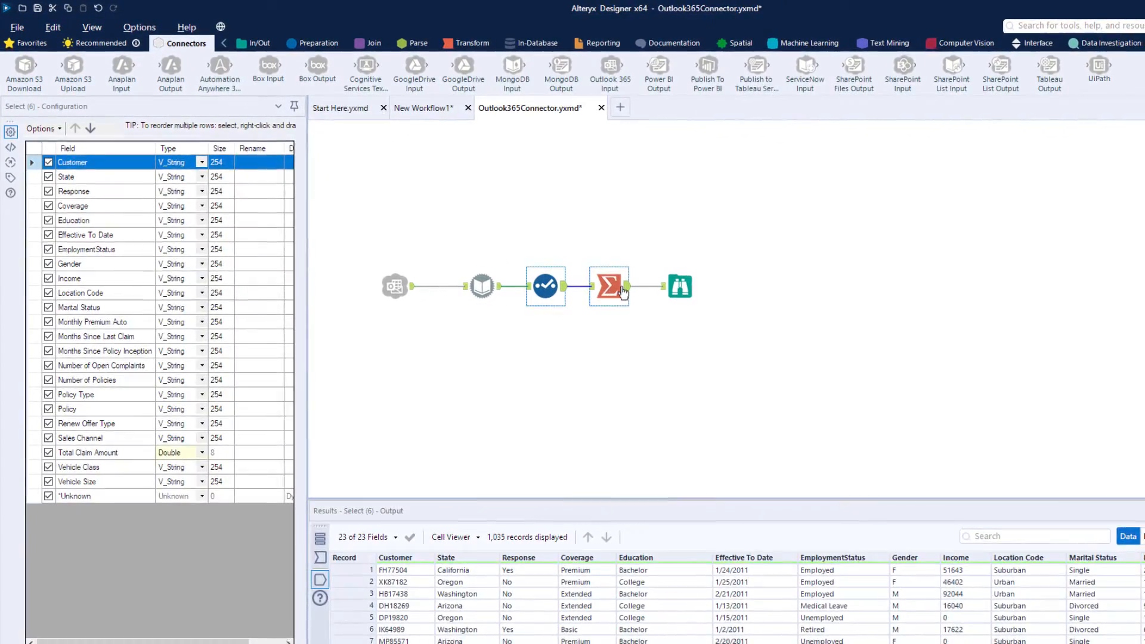
Show the Browse output: 20 records of total claim amount by State and Sales Channel
click(675, 285)
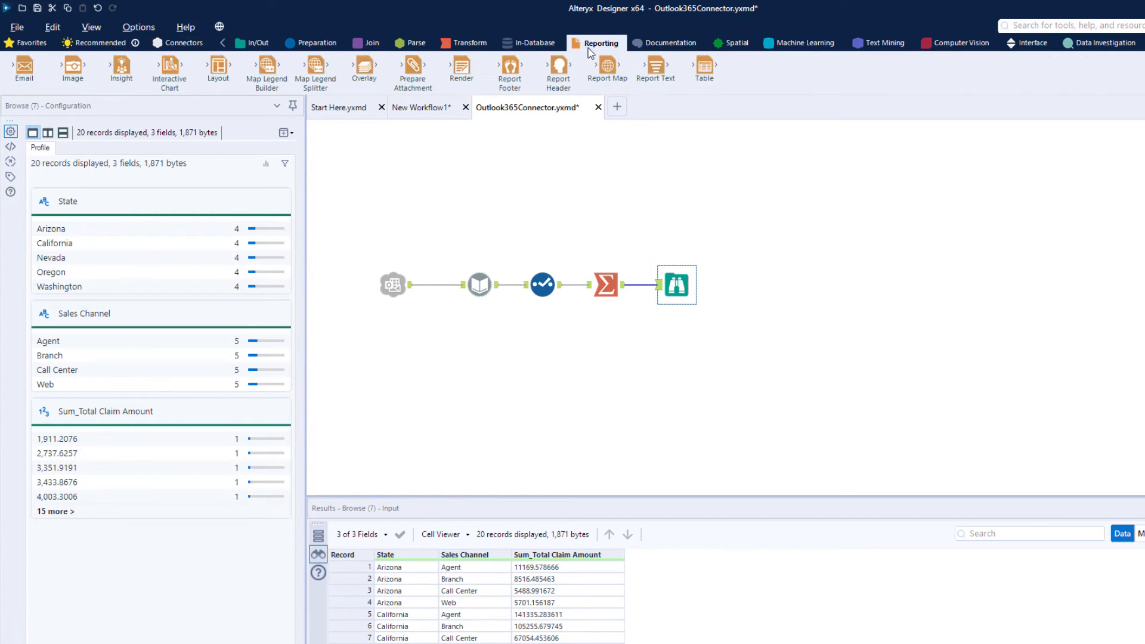
mouse_move(169, 70)
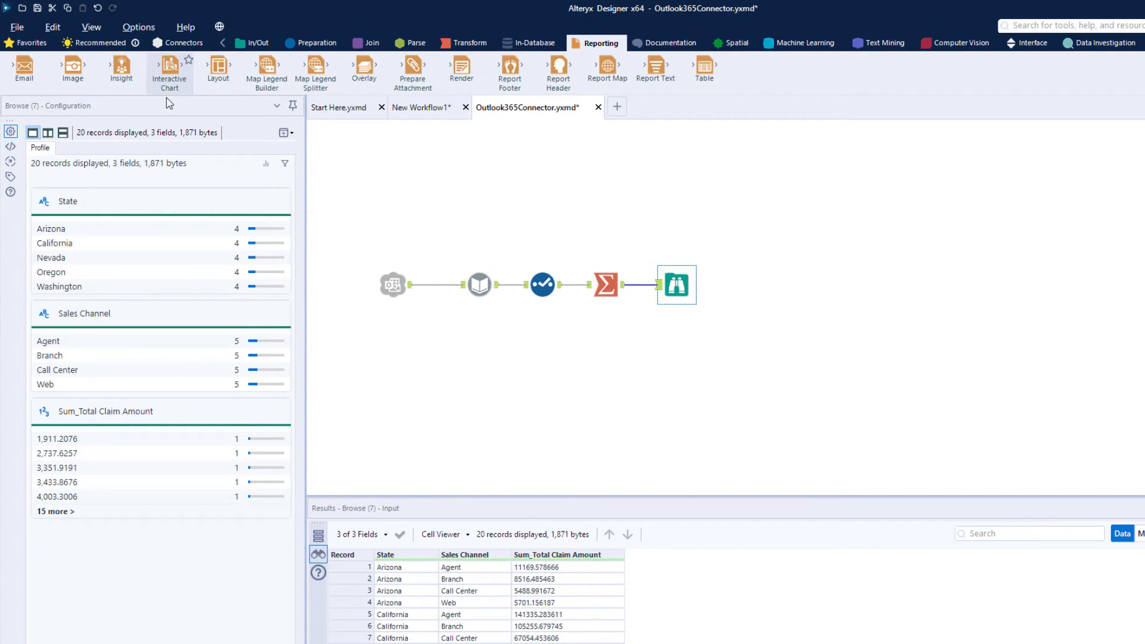